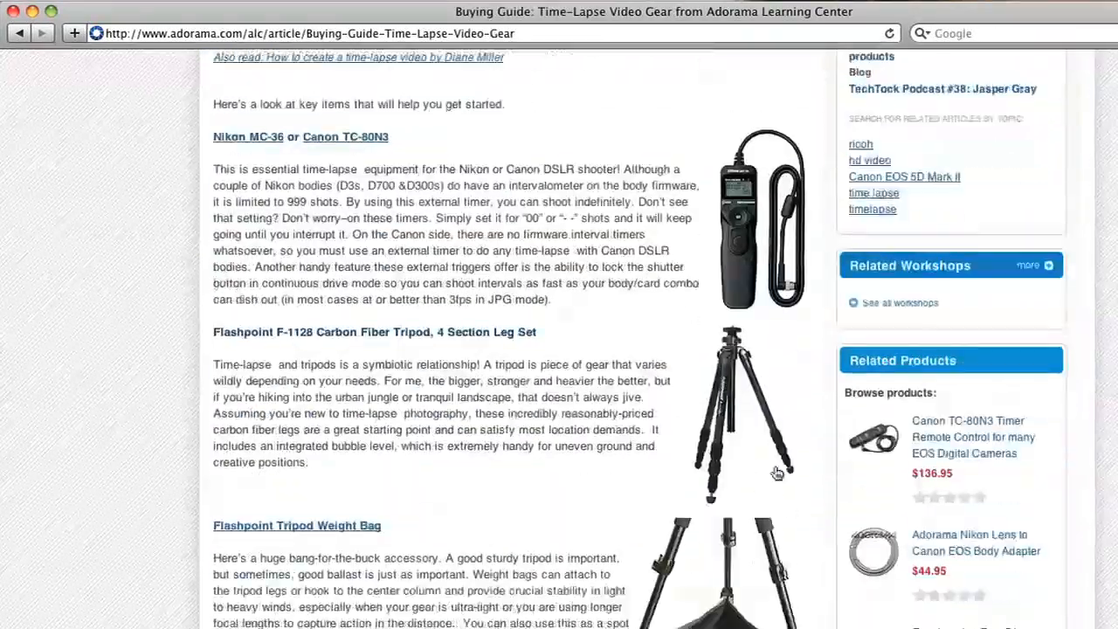
scroll(down, 3)
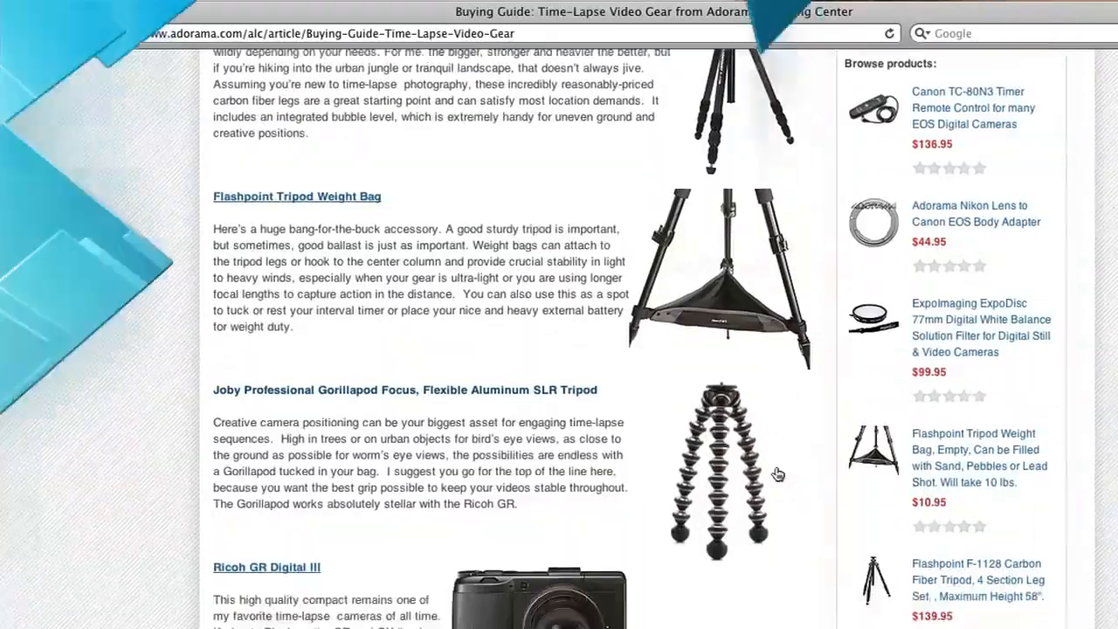